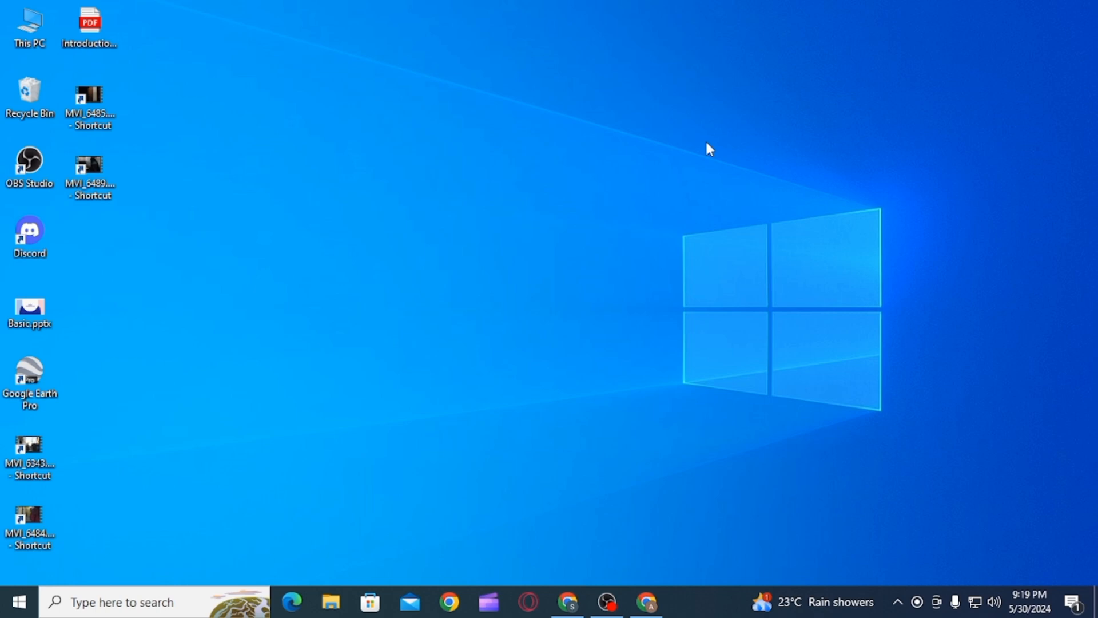
mouse_move(706, 348)
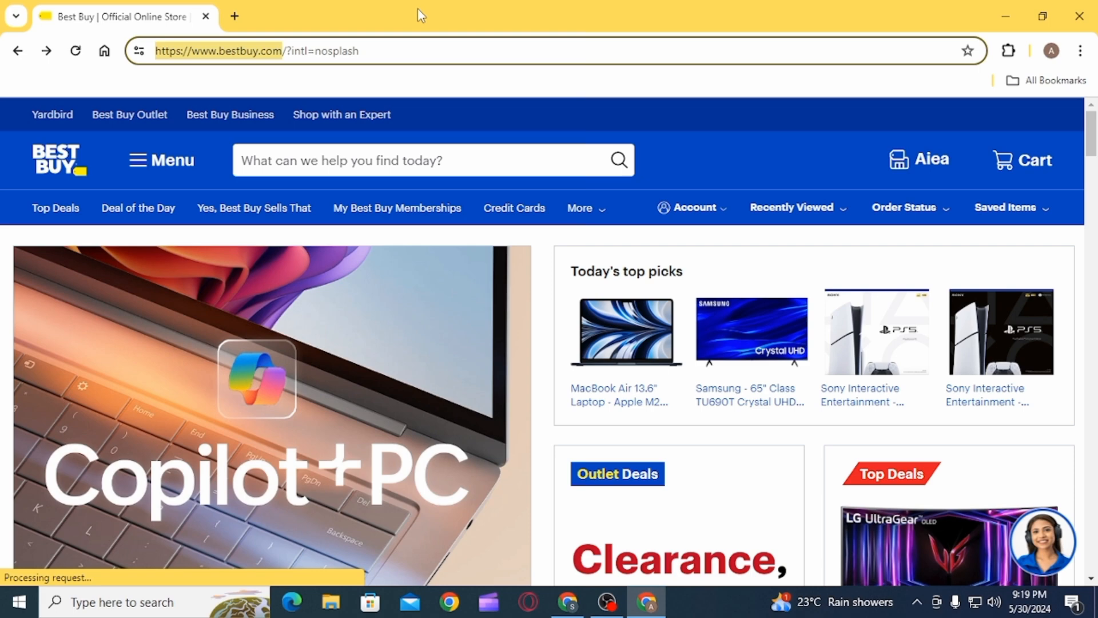
mouse_move(682, 431)
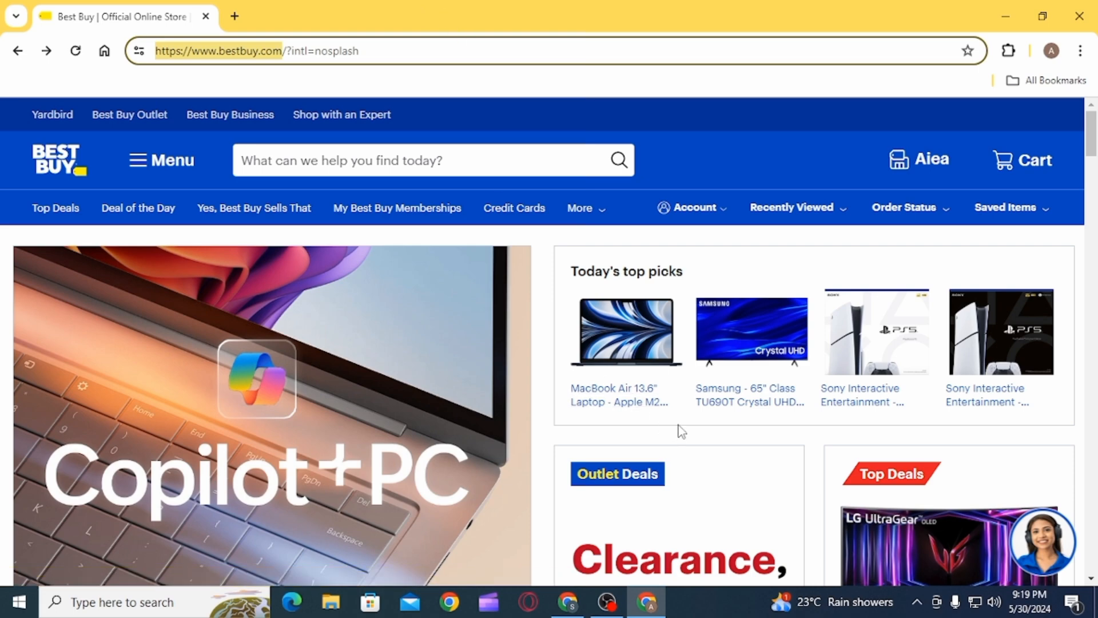
- Scroll the Best Buy home page down to the Most-viewed items section
scroll(down, 3)
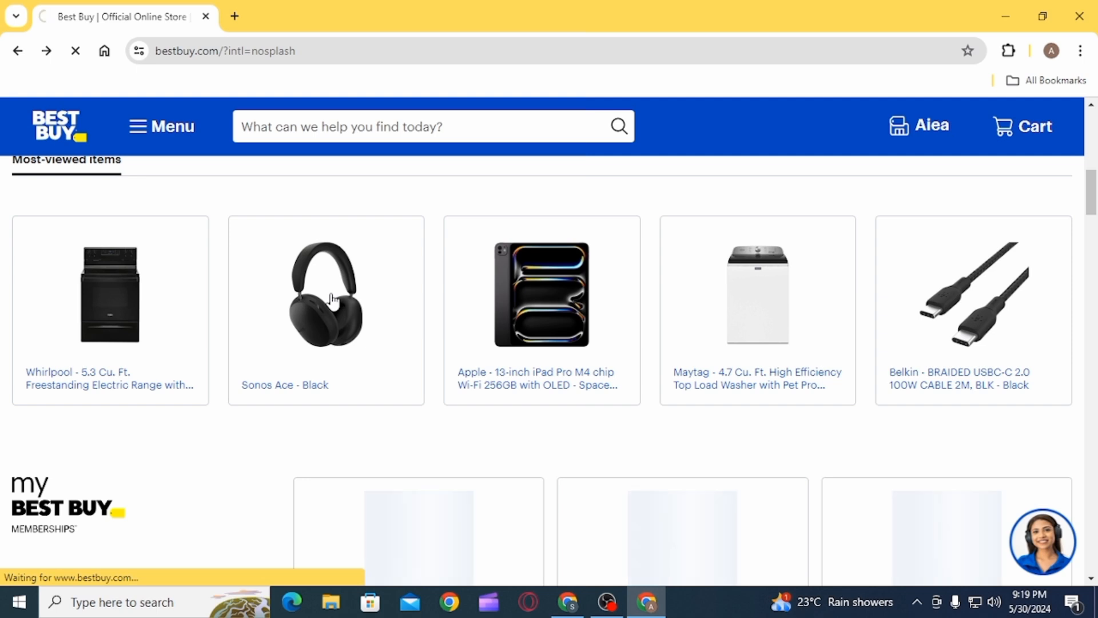
- Add the Samsung 65" TU690T Crystal UHD 4K TV to the cart for Aiea pickup
click(325, 295)
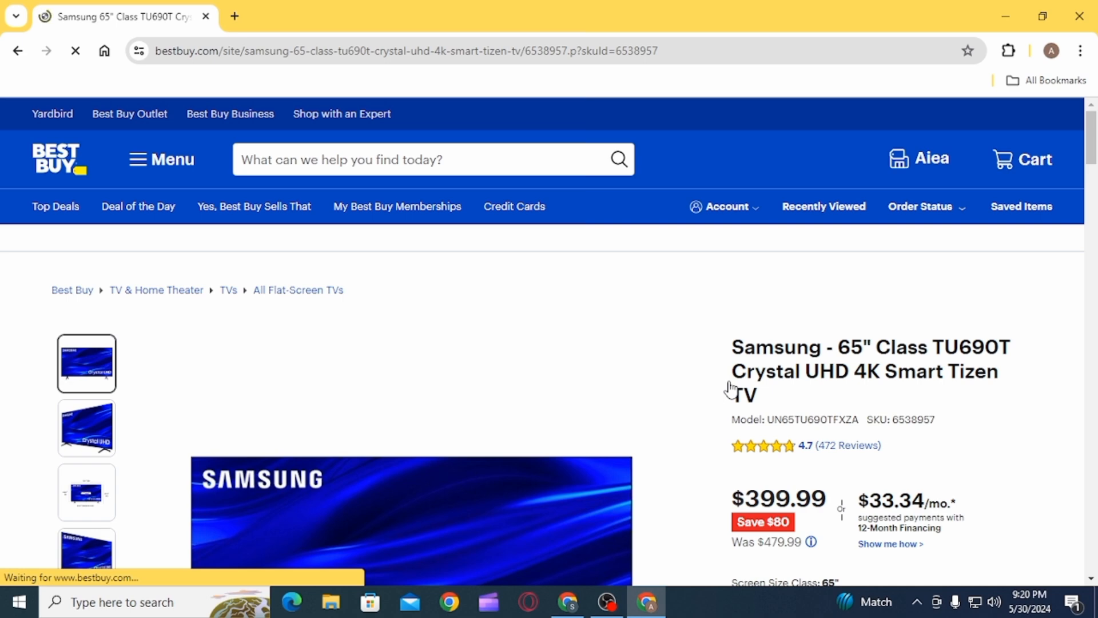
scroll(down, 3)
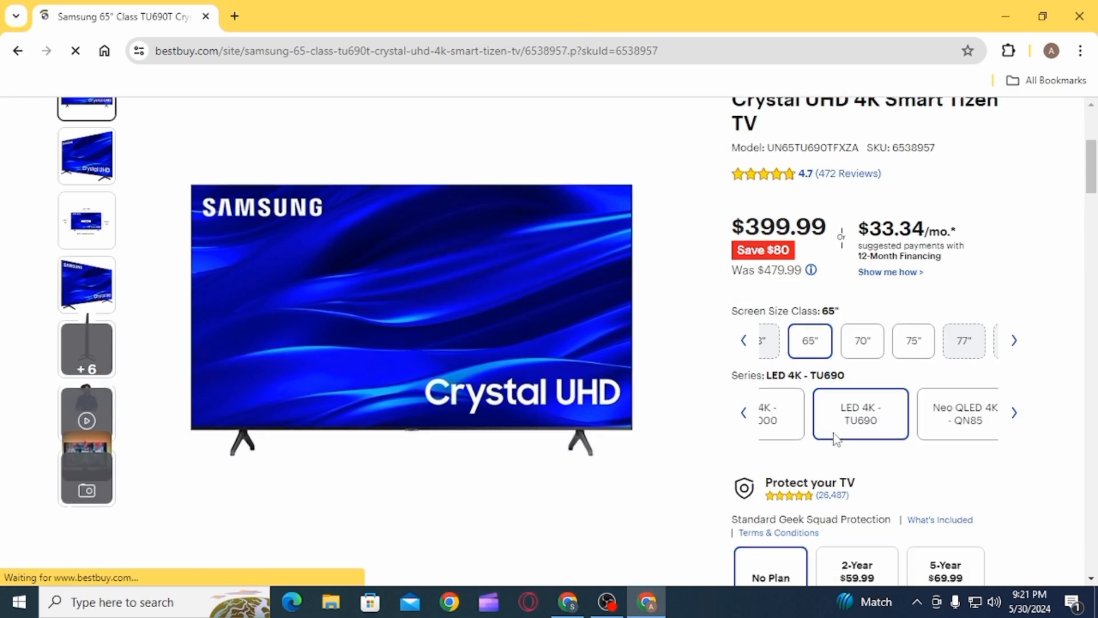
scroll(down, 3)
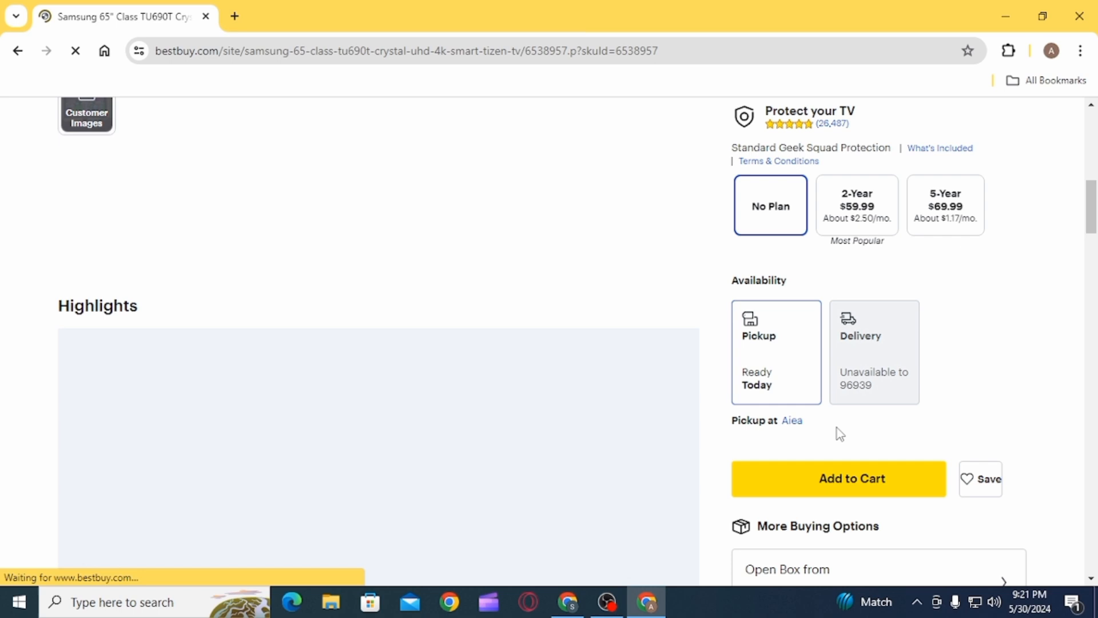
scroll(up, 3)
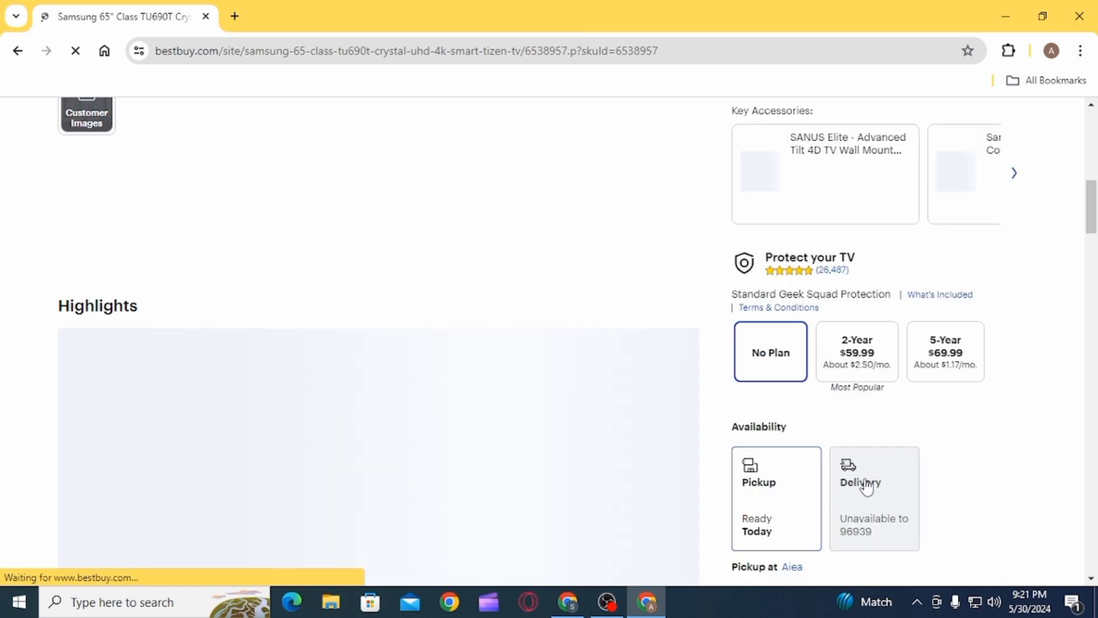
scroll(down, 3)
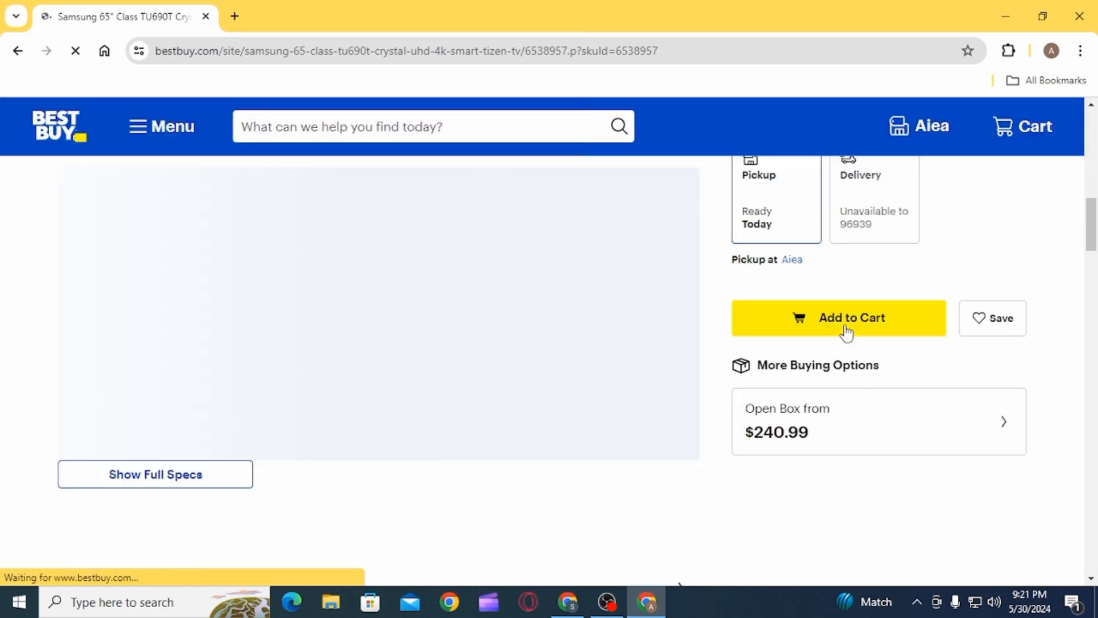
click(838, 317)
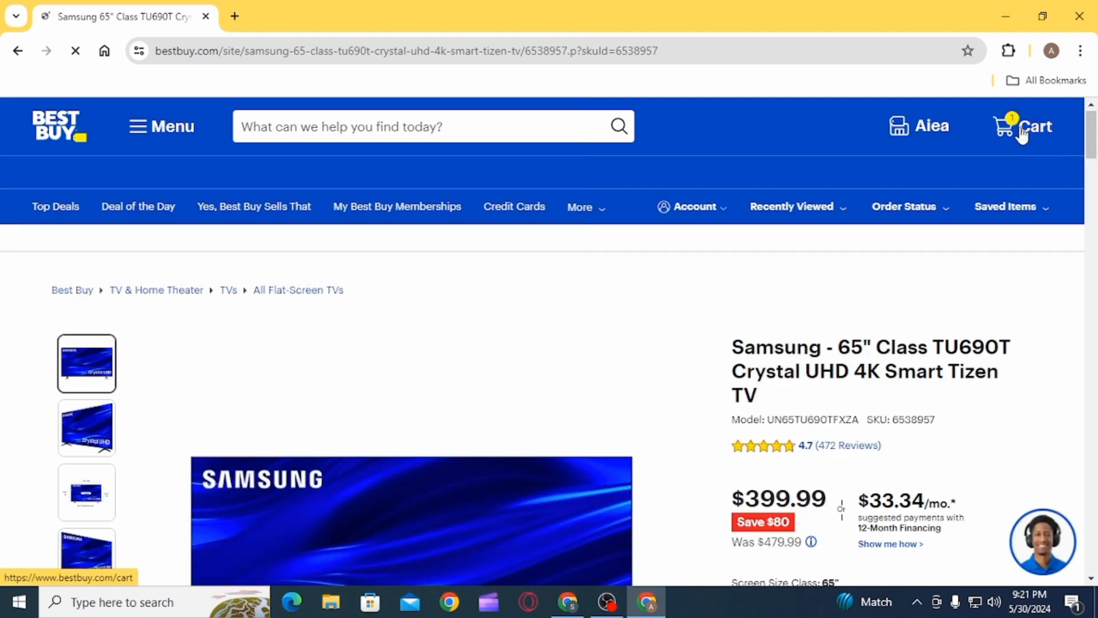
- Review the cart with the Samsung TV at $418.84 total and begin checkout
click(1021, 126)
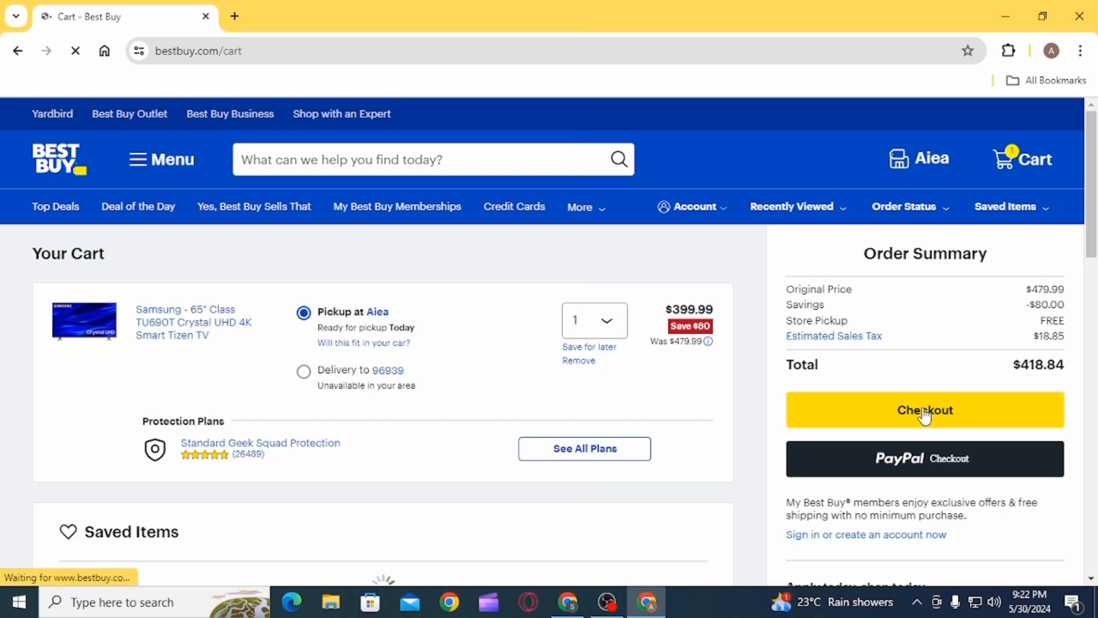
click(924, 409)
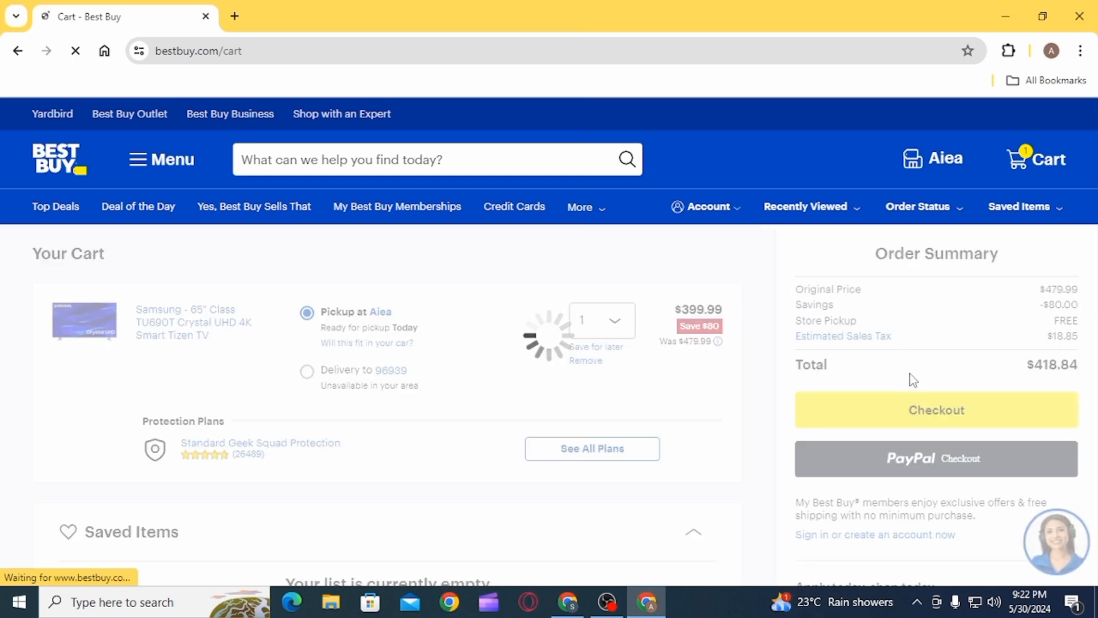
- Continue to the checkout page and reach the Contact Information form below Store Pickup Details
click(934, 409)
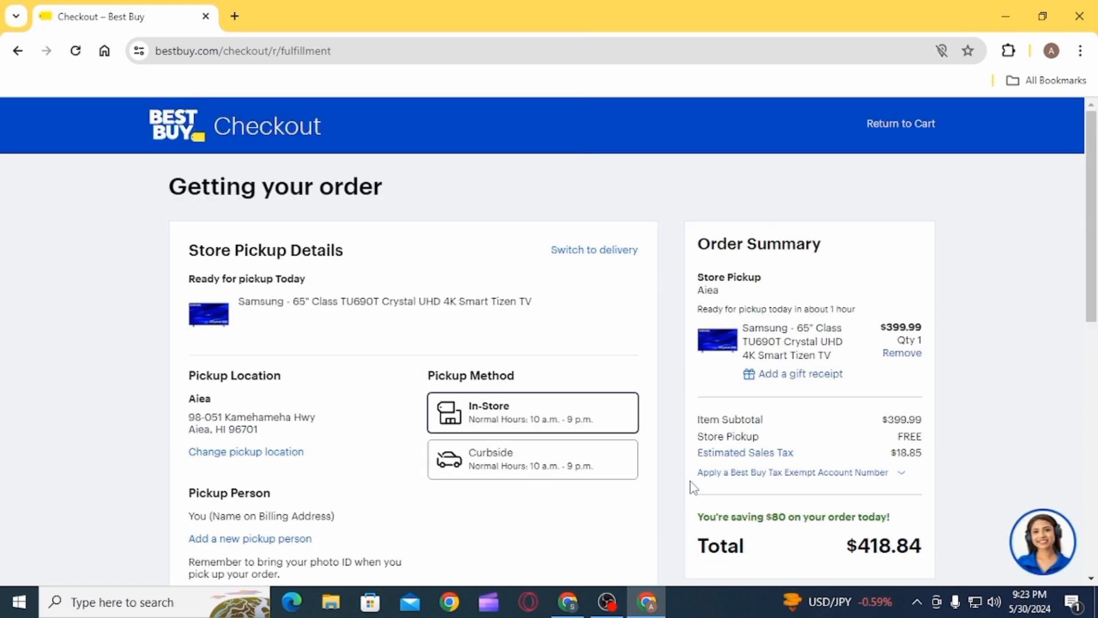
scroll(down, 3)
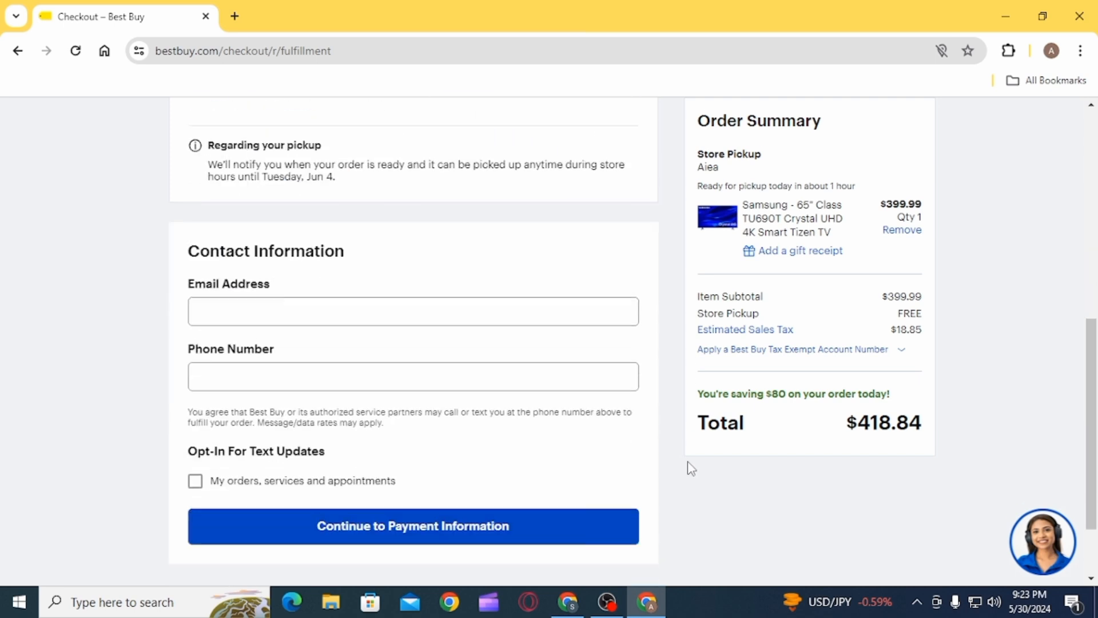
mouse_move(665, 456)
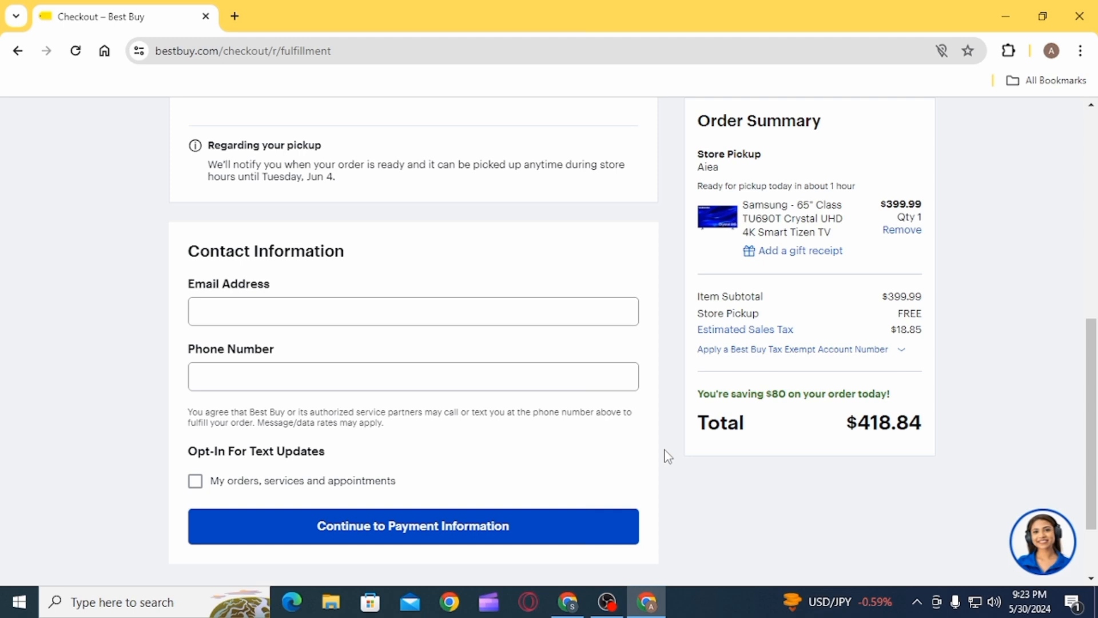
mouse_move(654, 456)
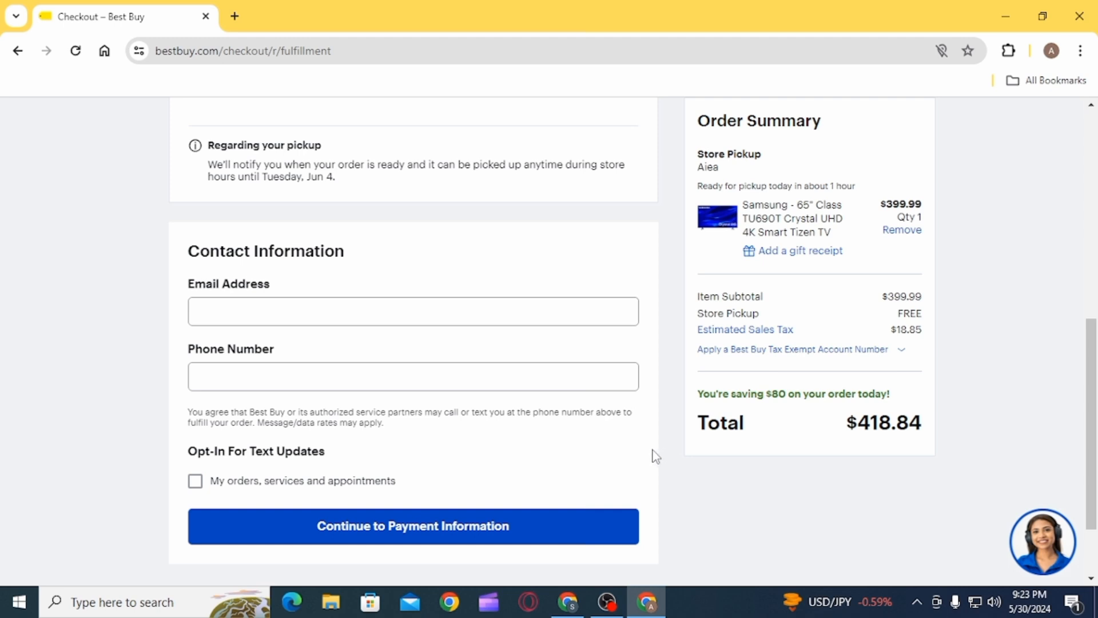